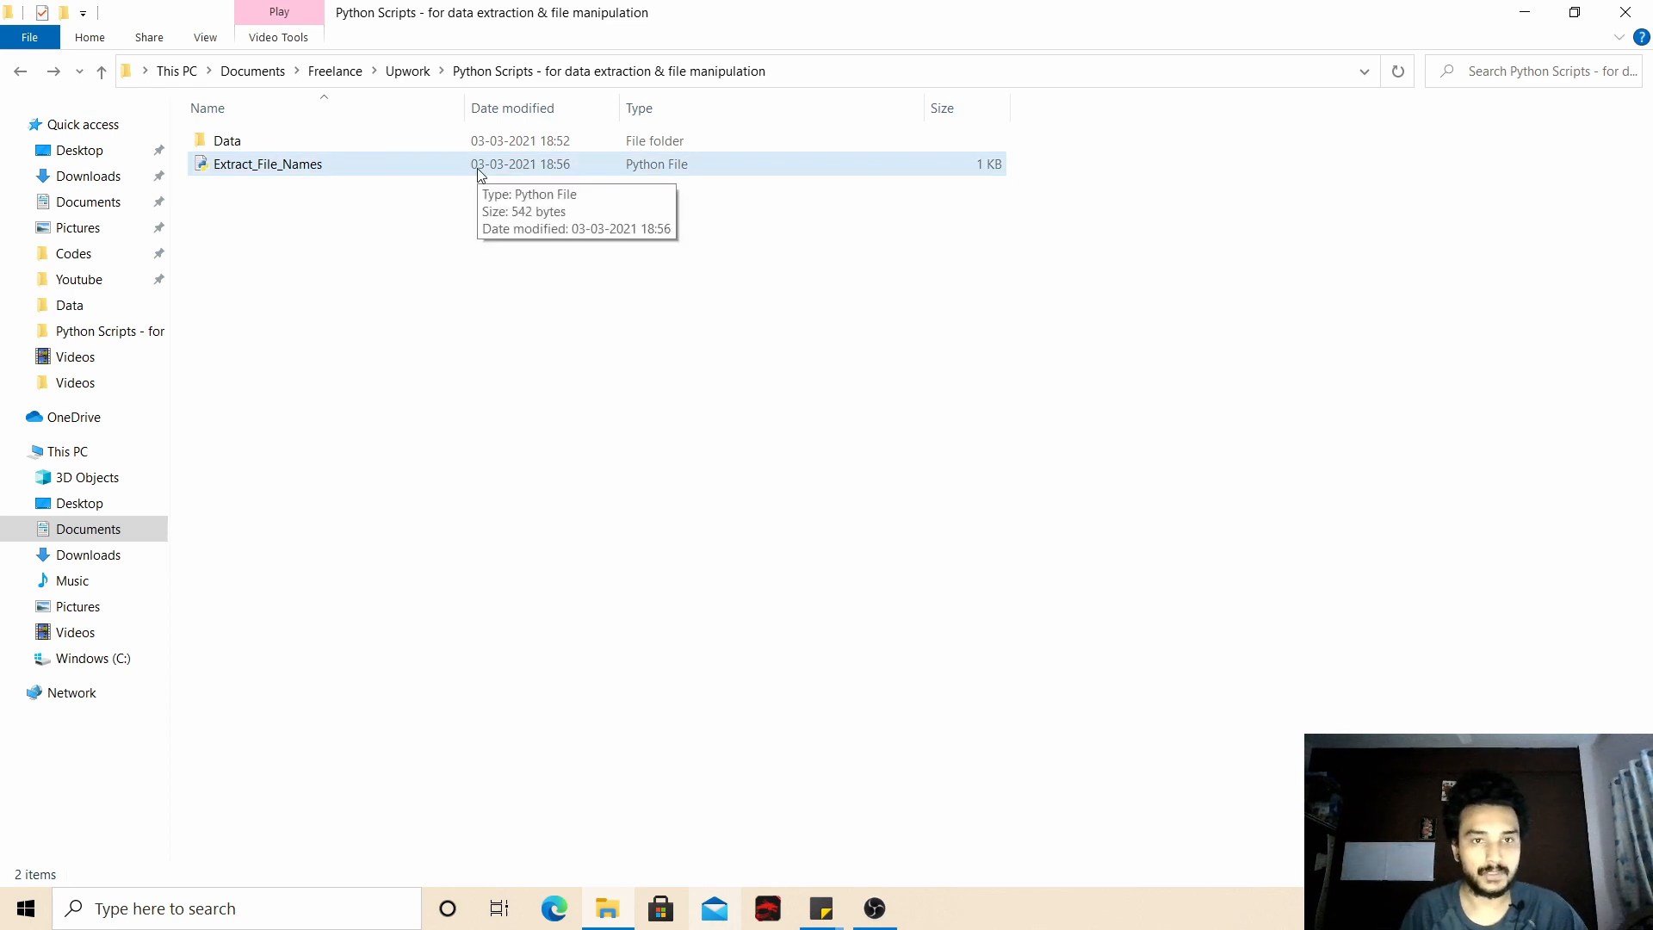
# - Run Extract_File_Names.py on the Data folder, creating File_Name.csv in Python Scripts
pyautogui.click(267, 164)
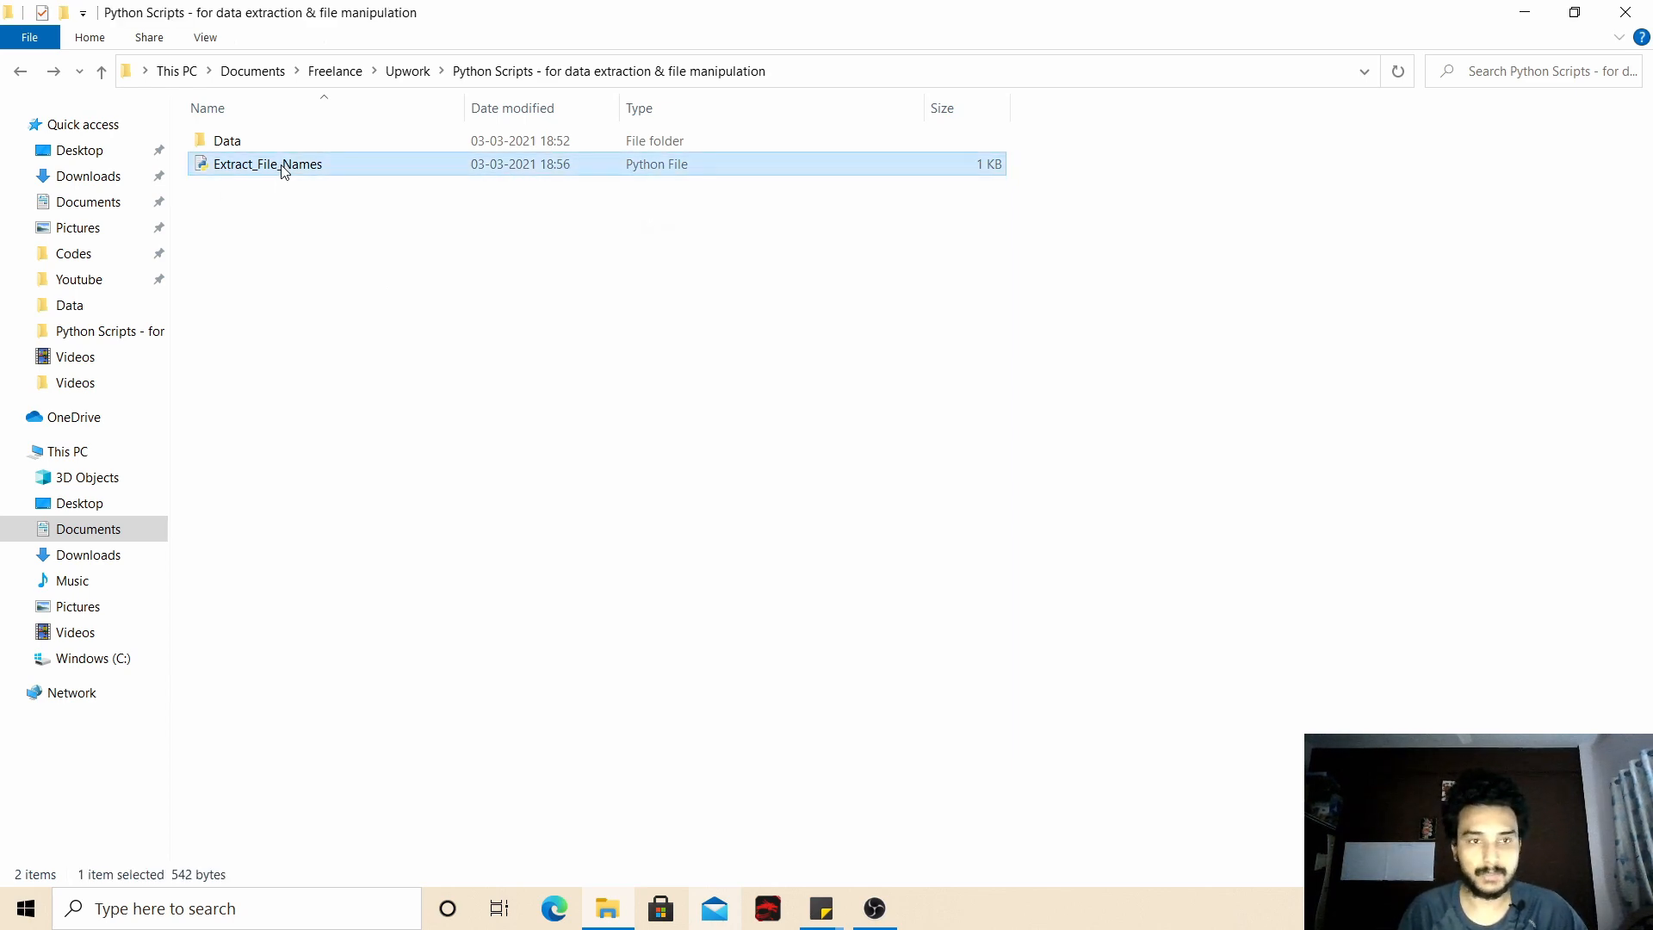
pyautogui.doubleClick(267, 164)
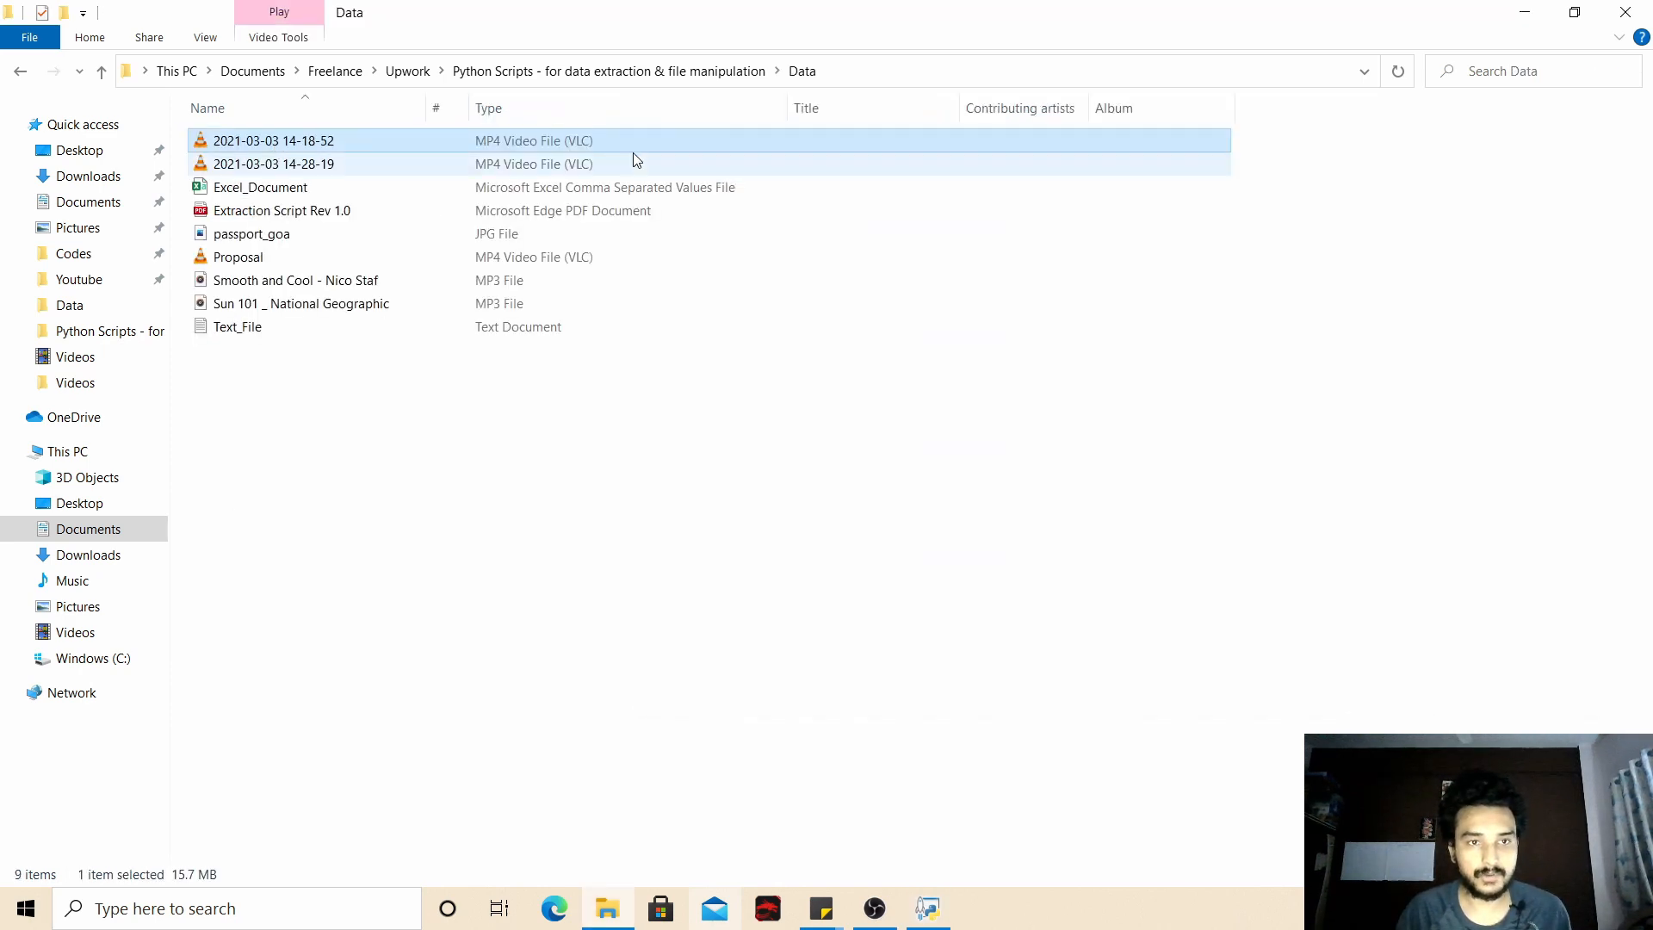
pyautogui.click(238, 327)
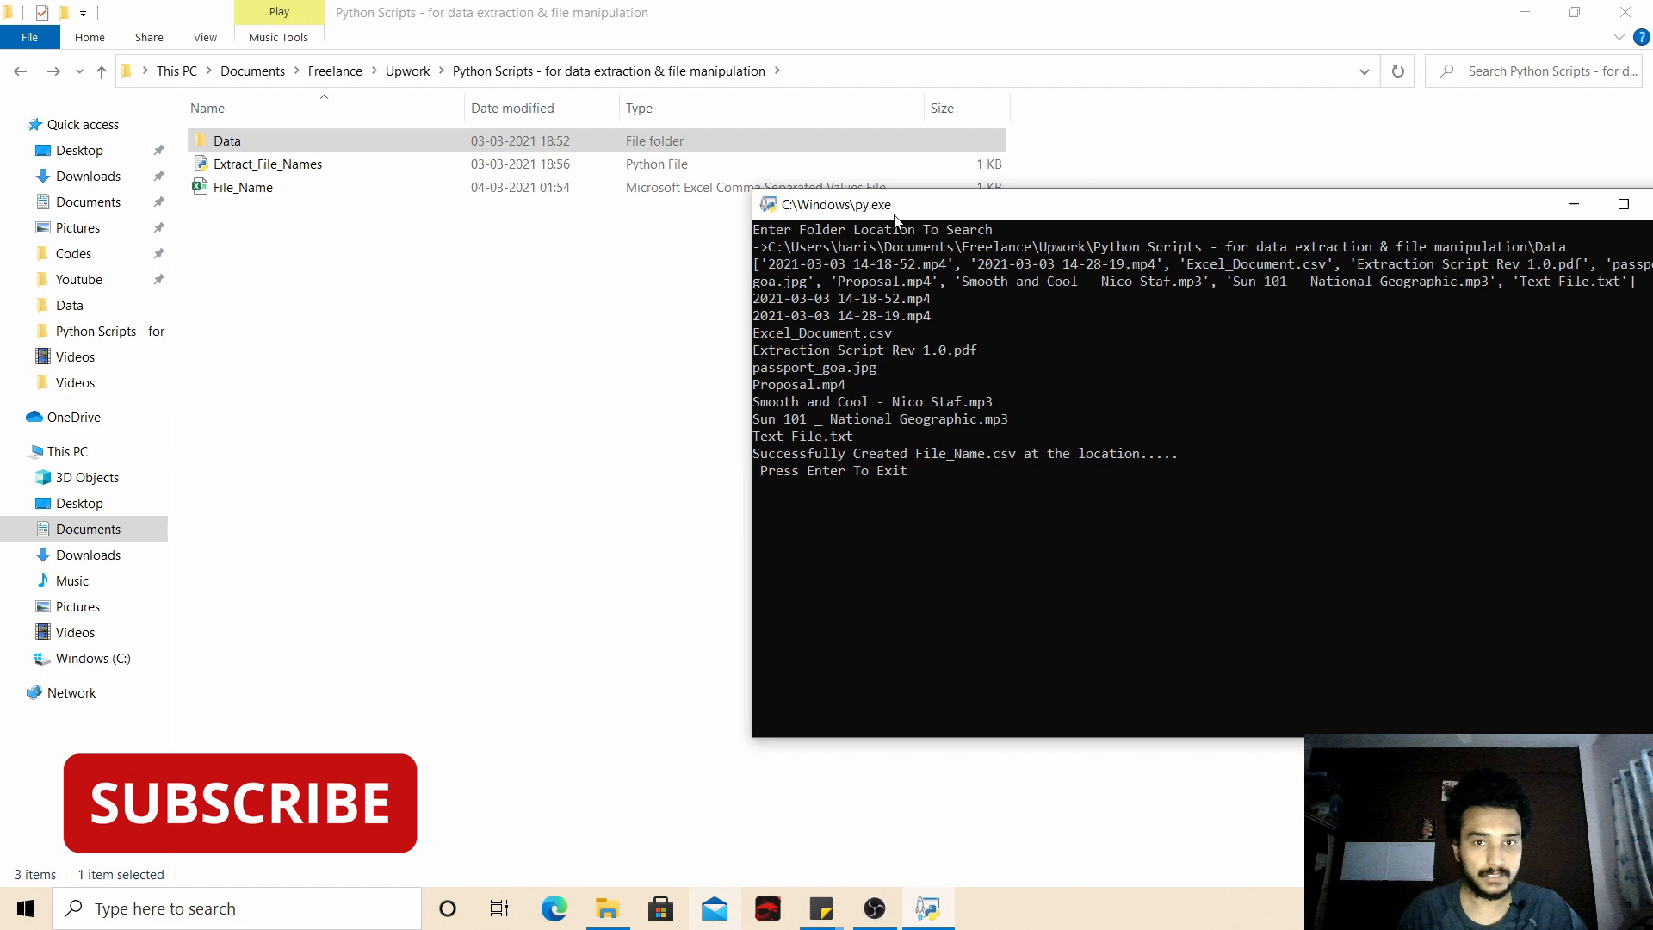
pyautogui.moveTo(910, 320)
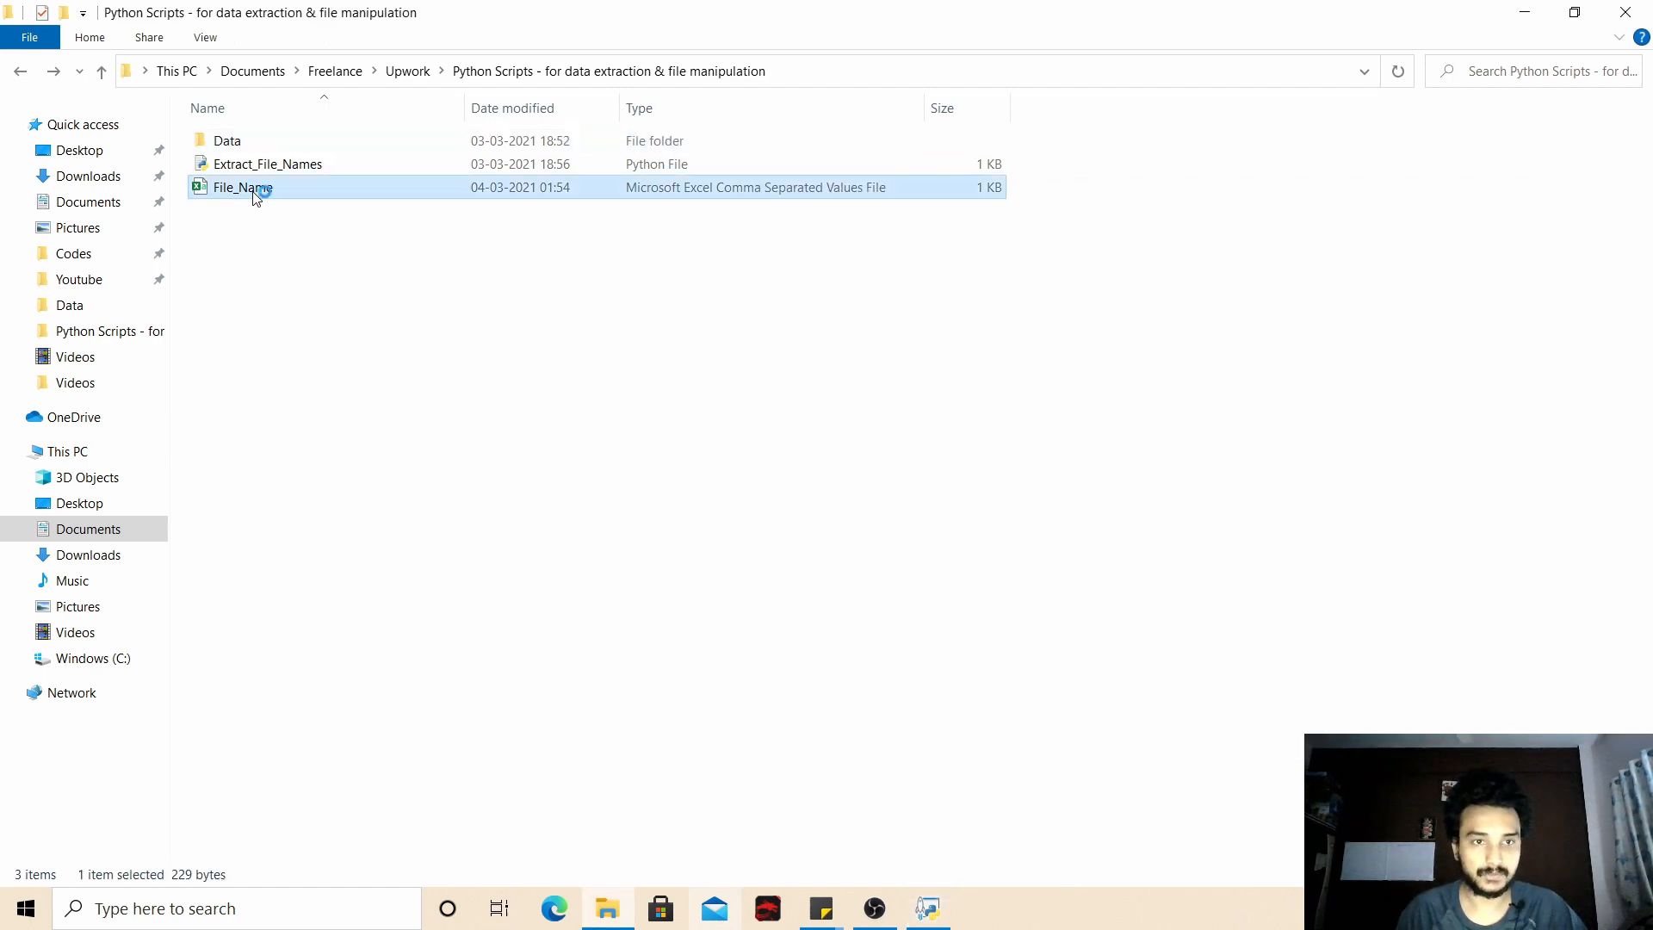
# - Review the nine CurrentName entries in File_Name.csv in Excel, then close it
pyautogui.doubleClick(241, 186)
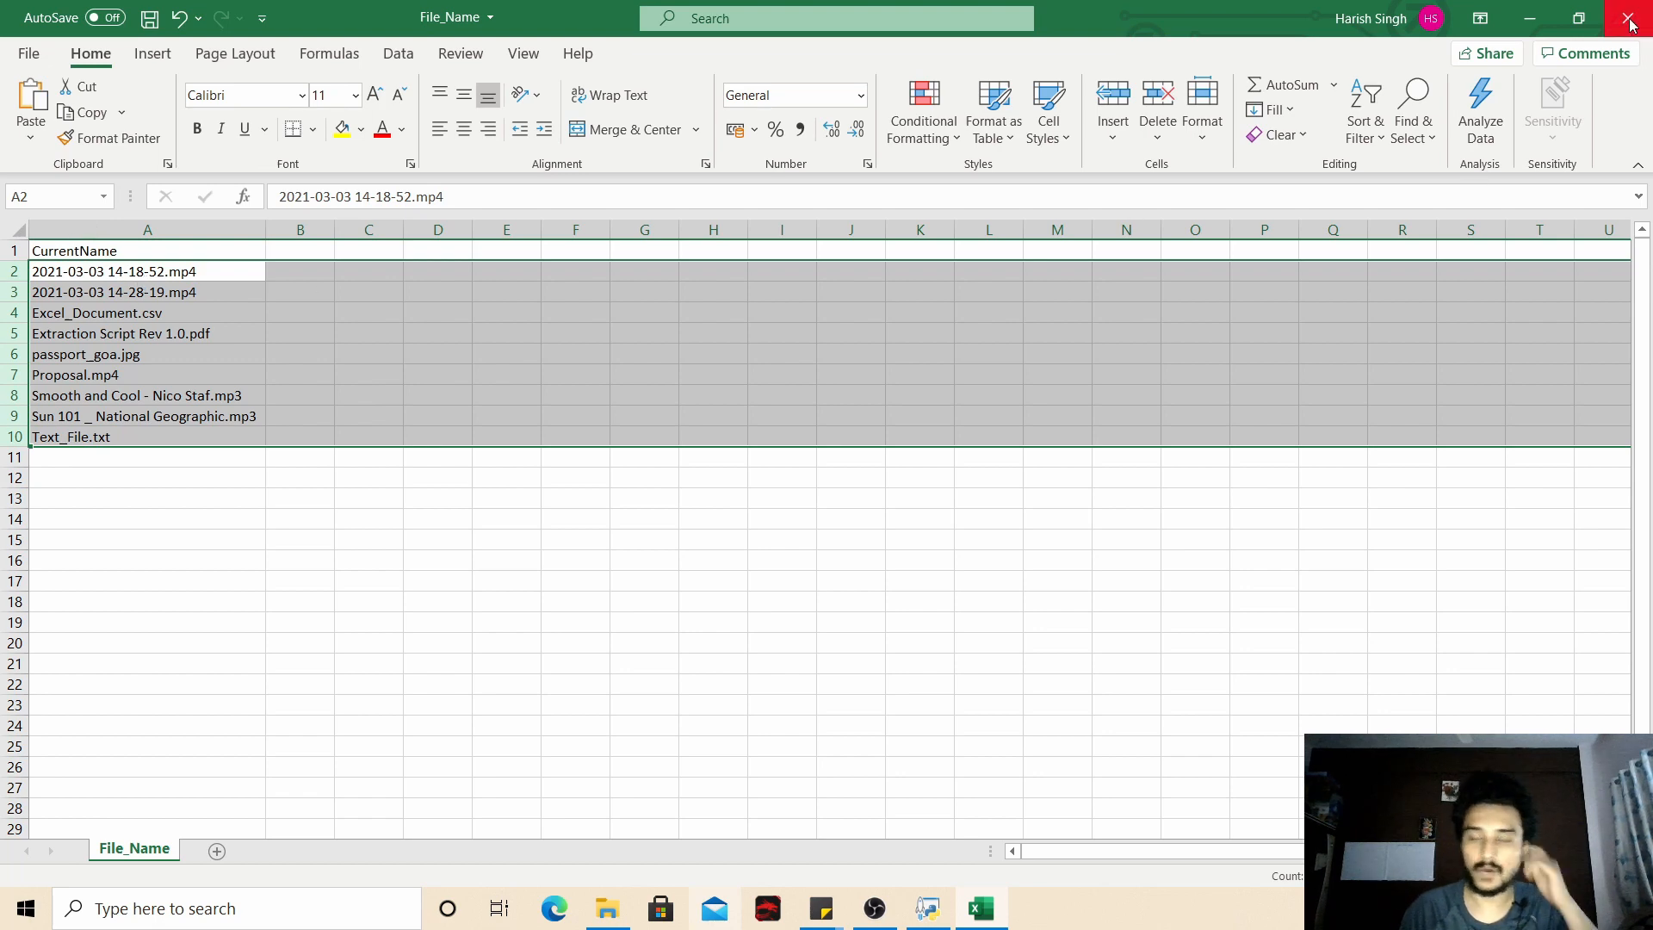
pyautogui.click(980, 907)
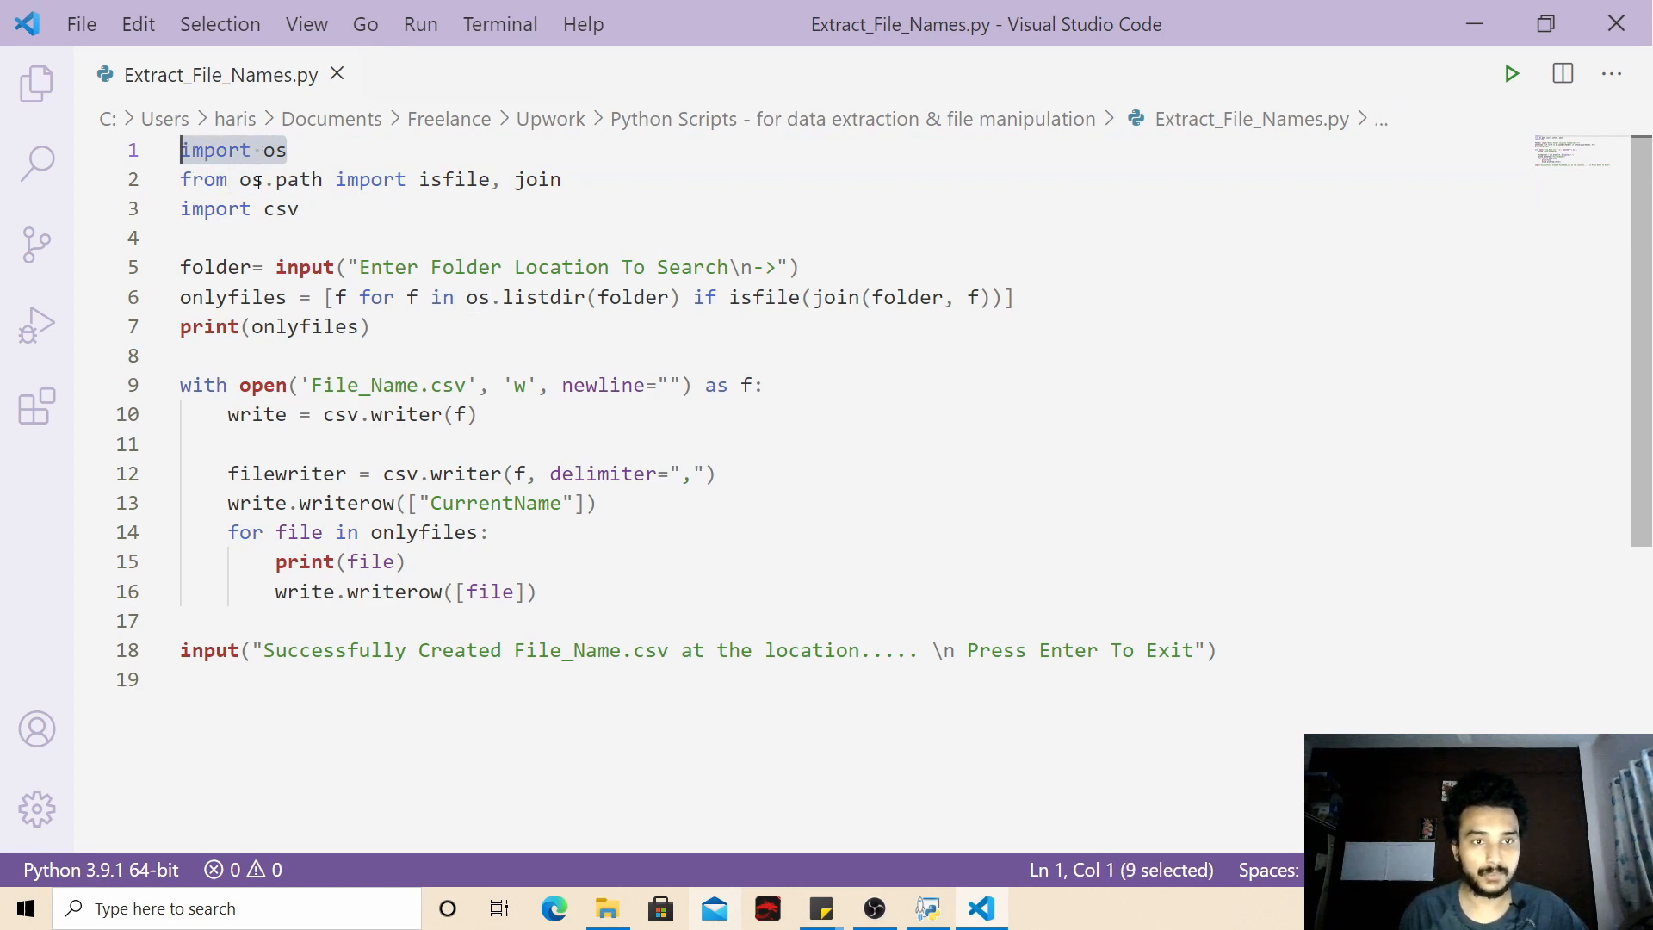
pyautogui.doubleClick(455, 179)
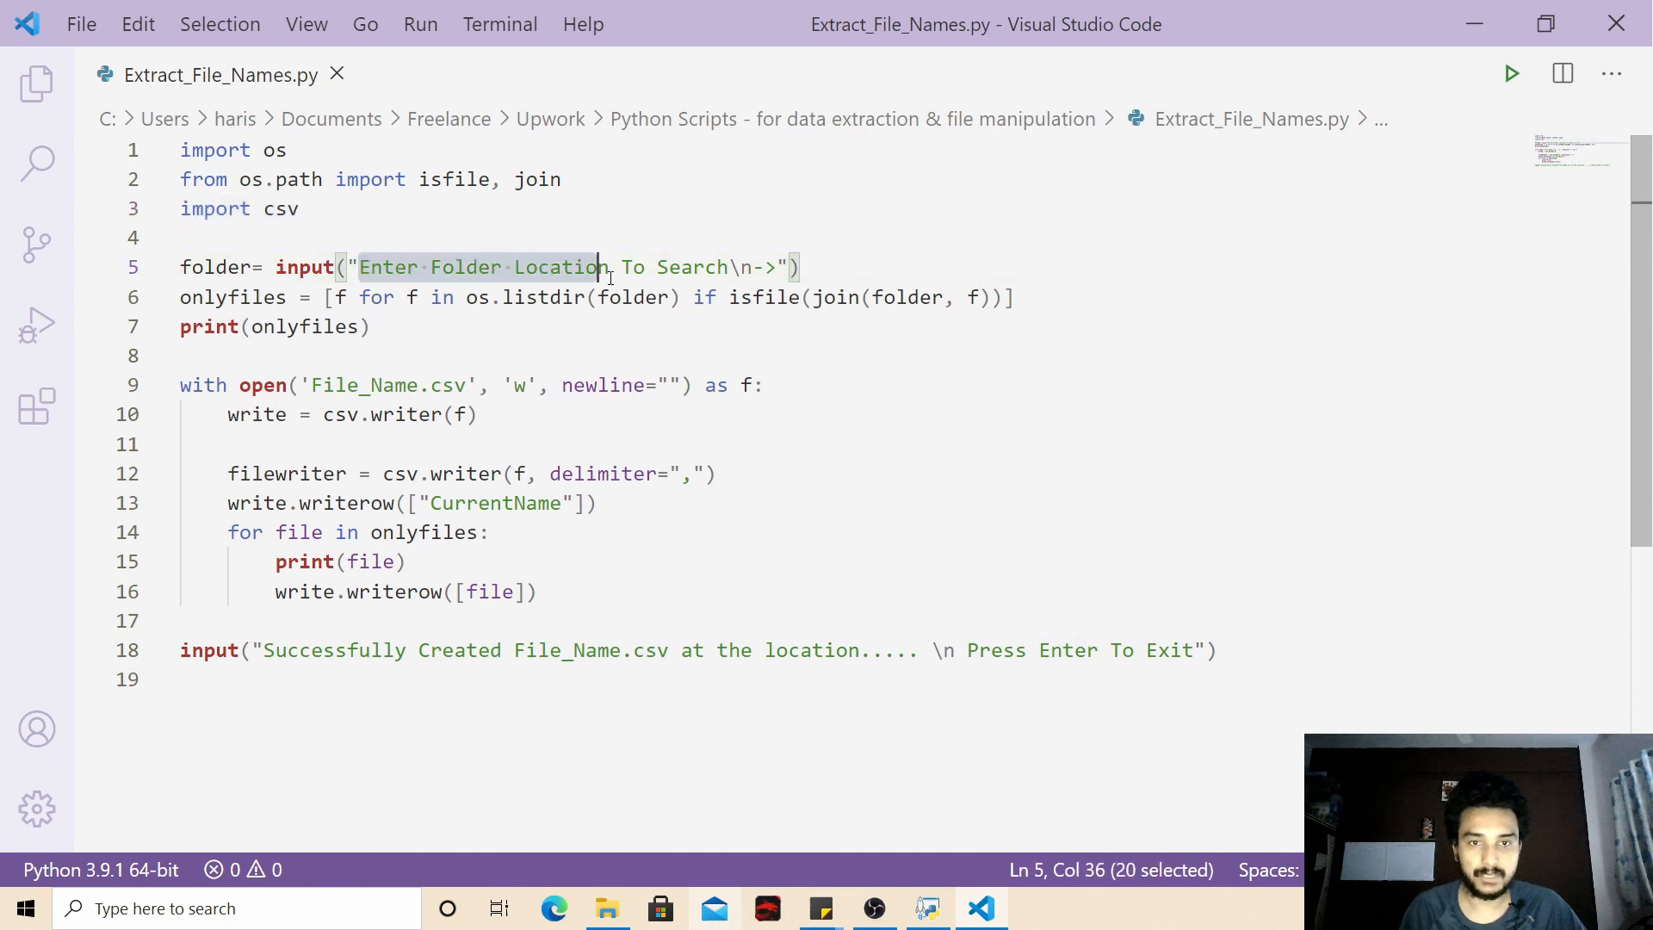
pyautogui.moveTo(598, 267); pyautogui.dragTo(775, 267)
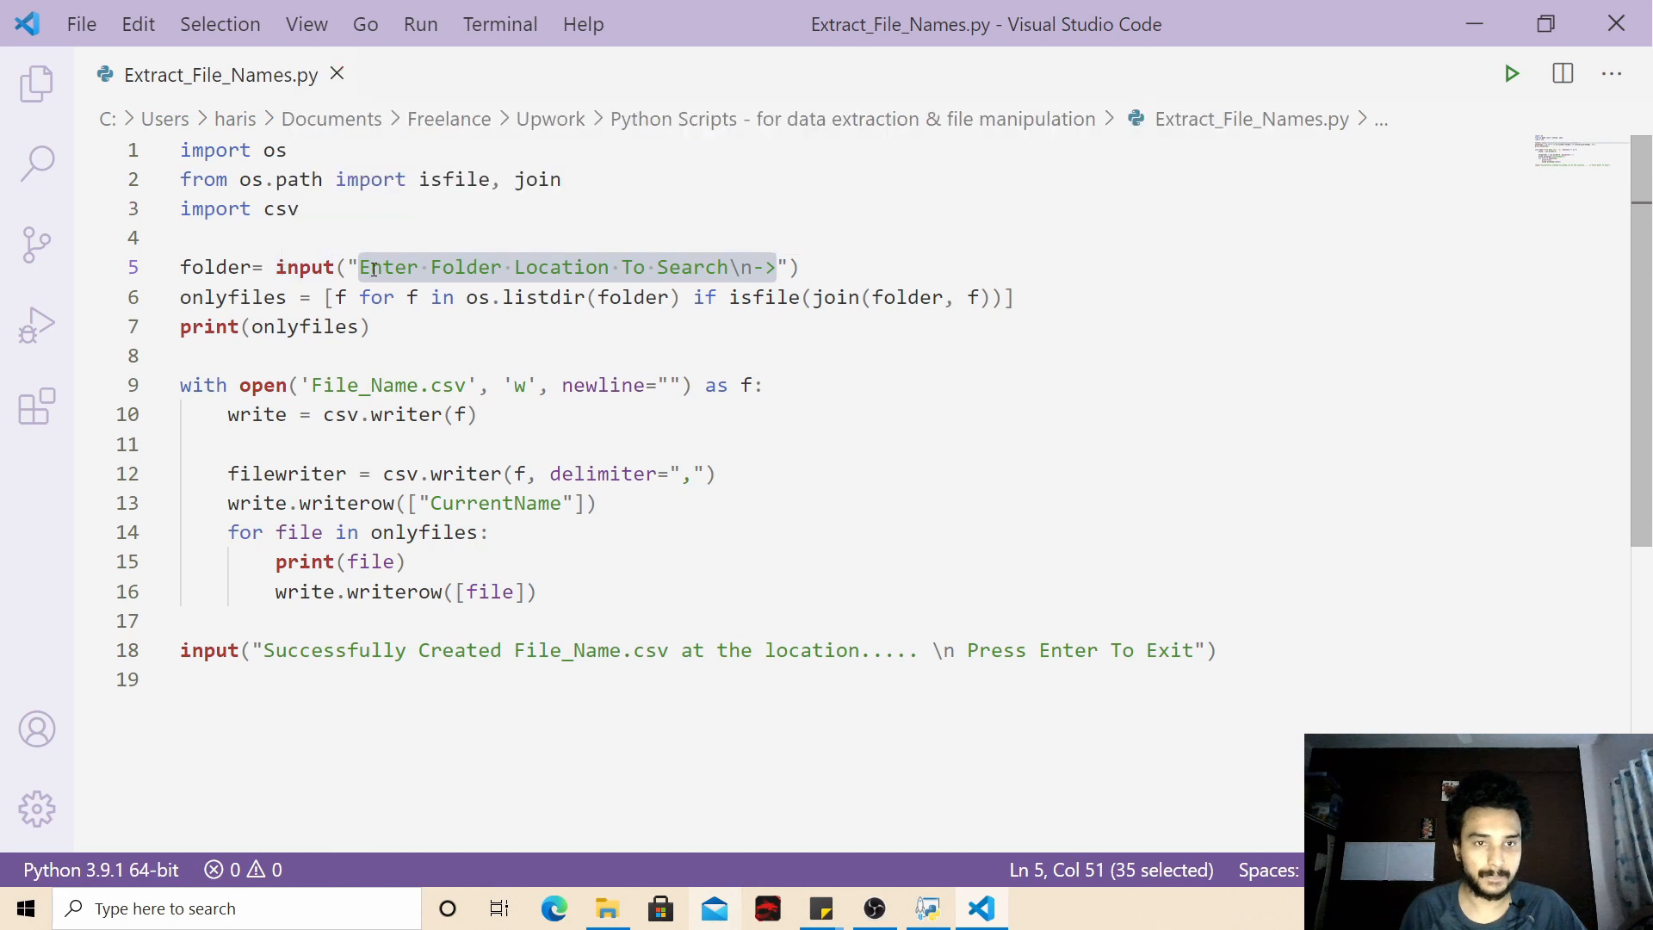
pyautogui.click(203, 267)
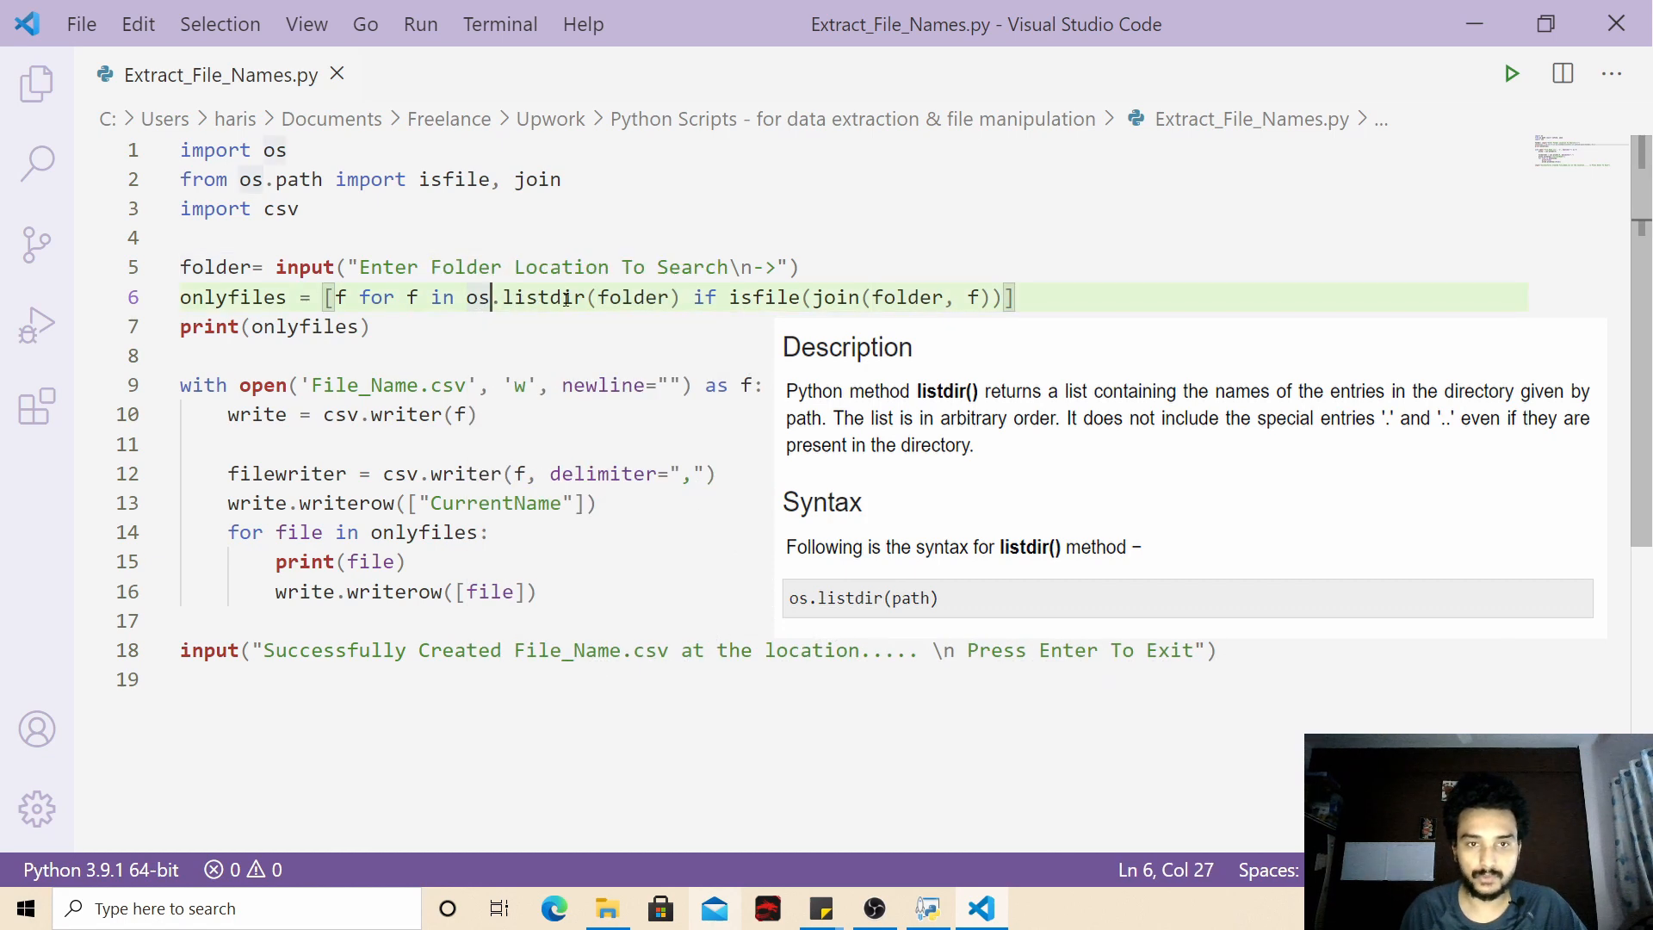
pyautogui.moveTo(706, 296)
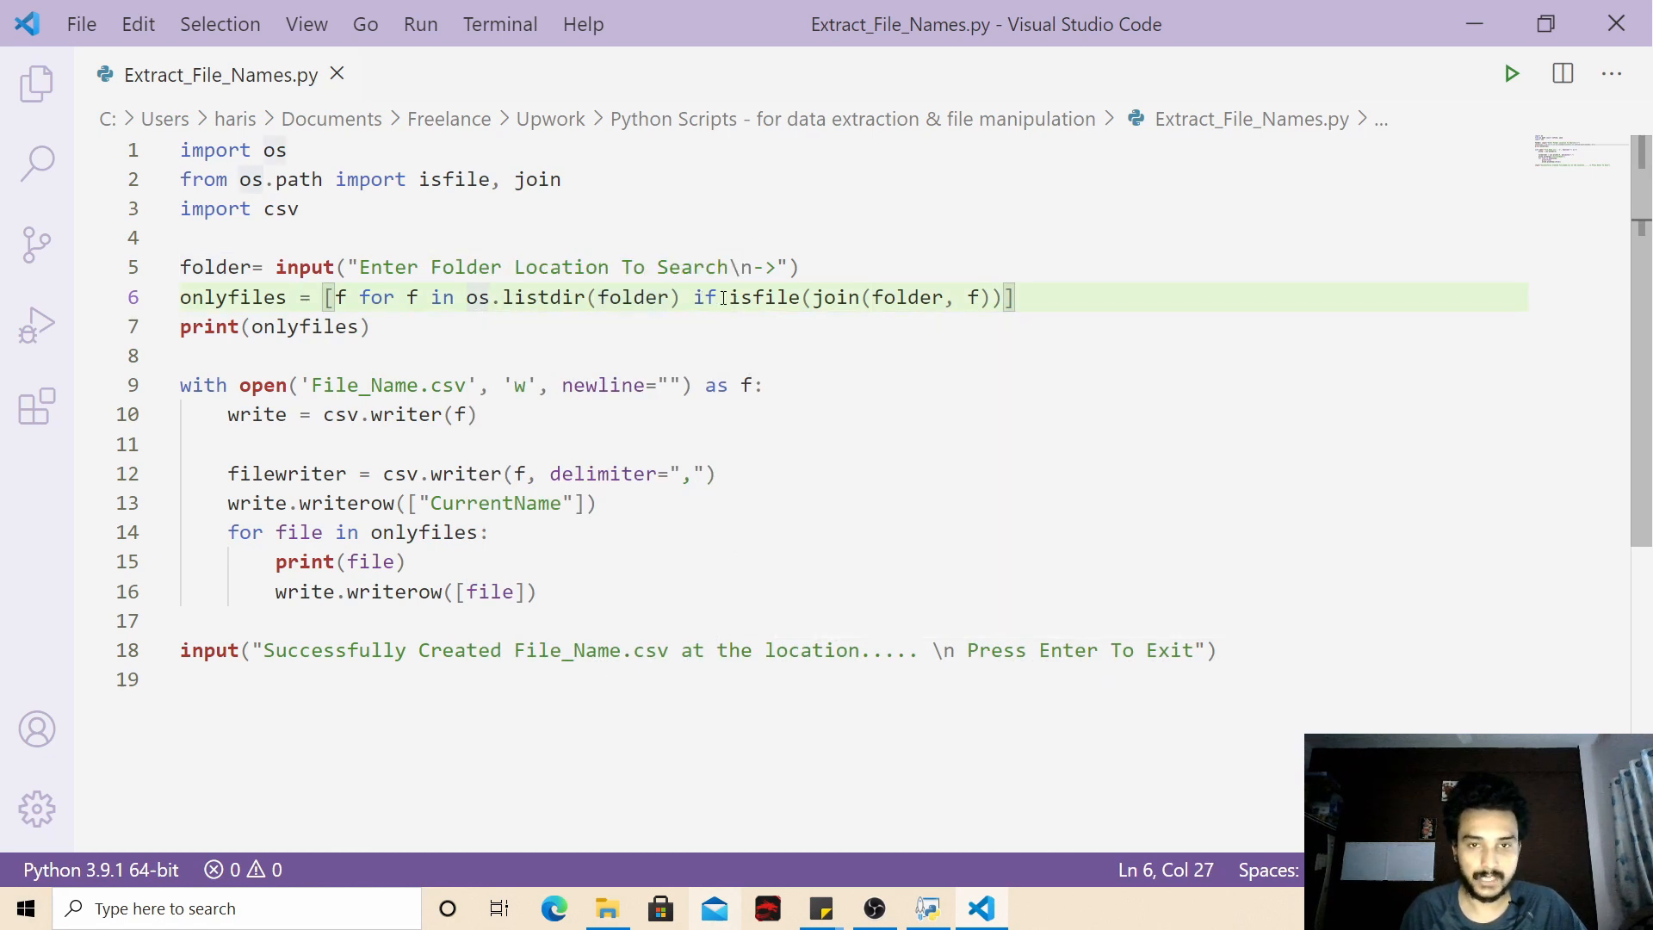
pyautogui.moveTo(694, 297); pyautogui.dragTo(978, 297)
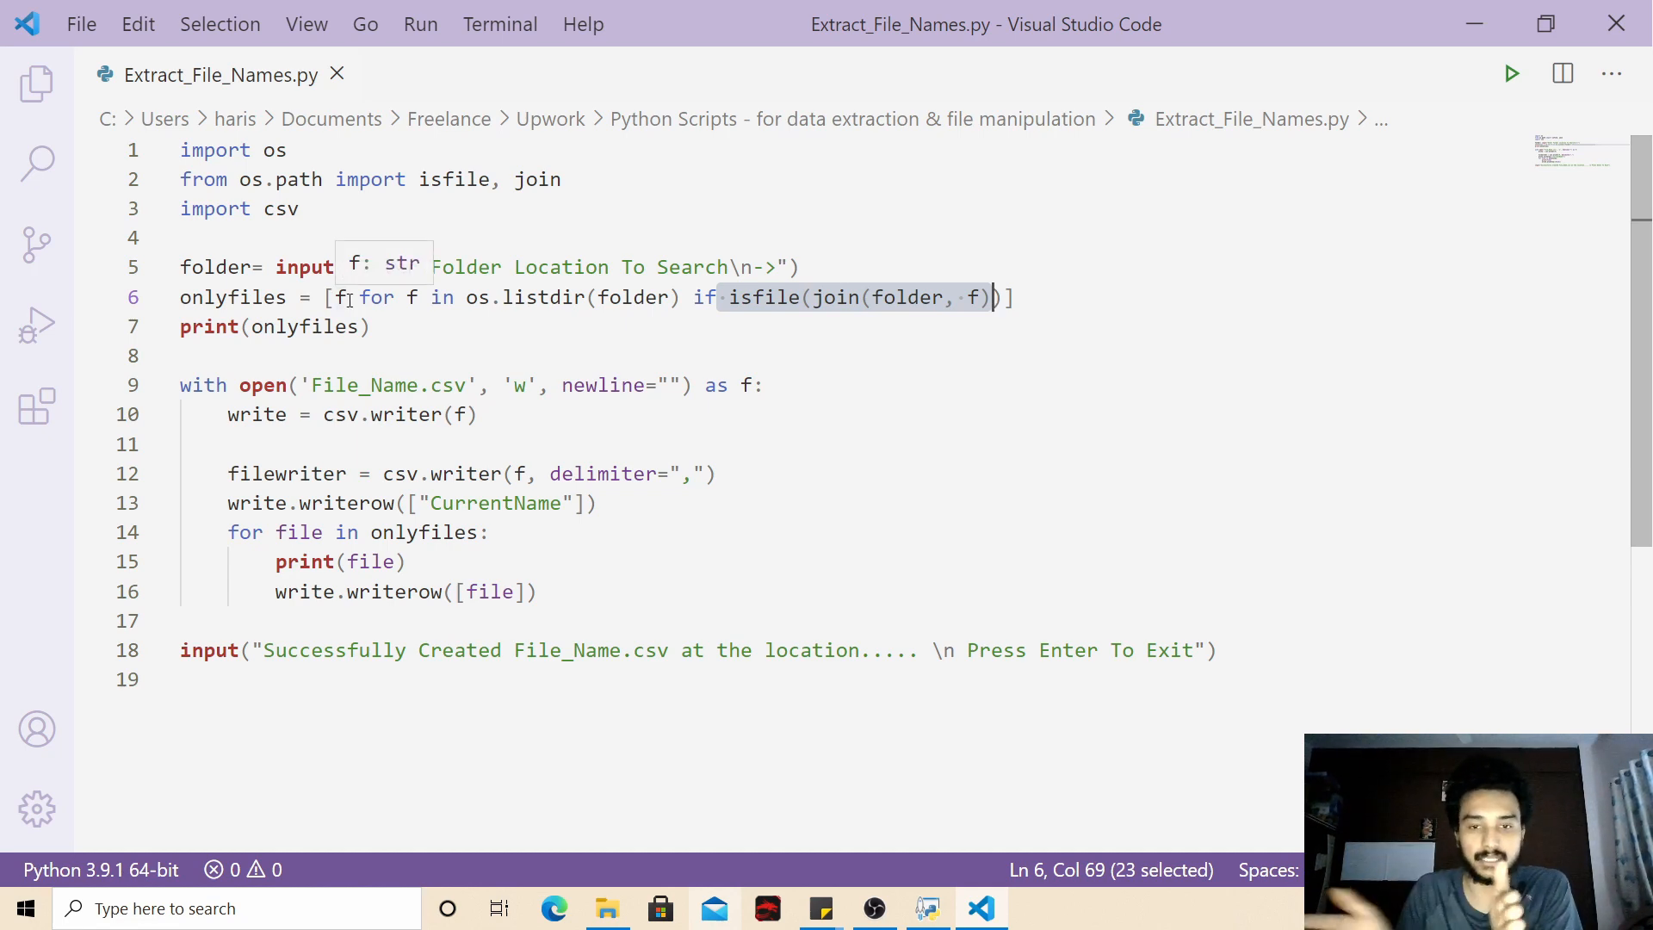
pyautogui.moveTo(717, 317)
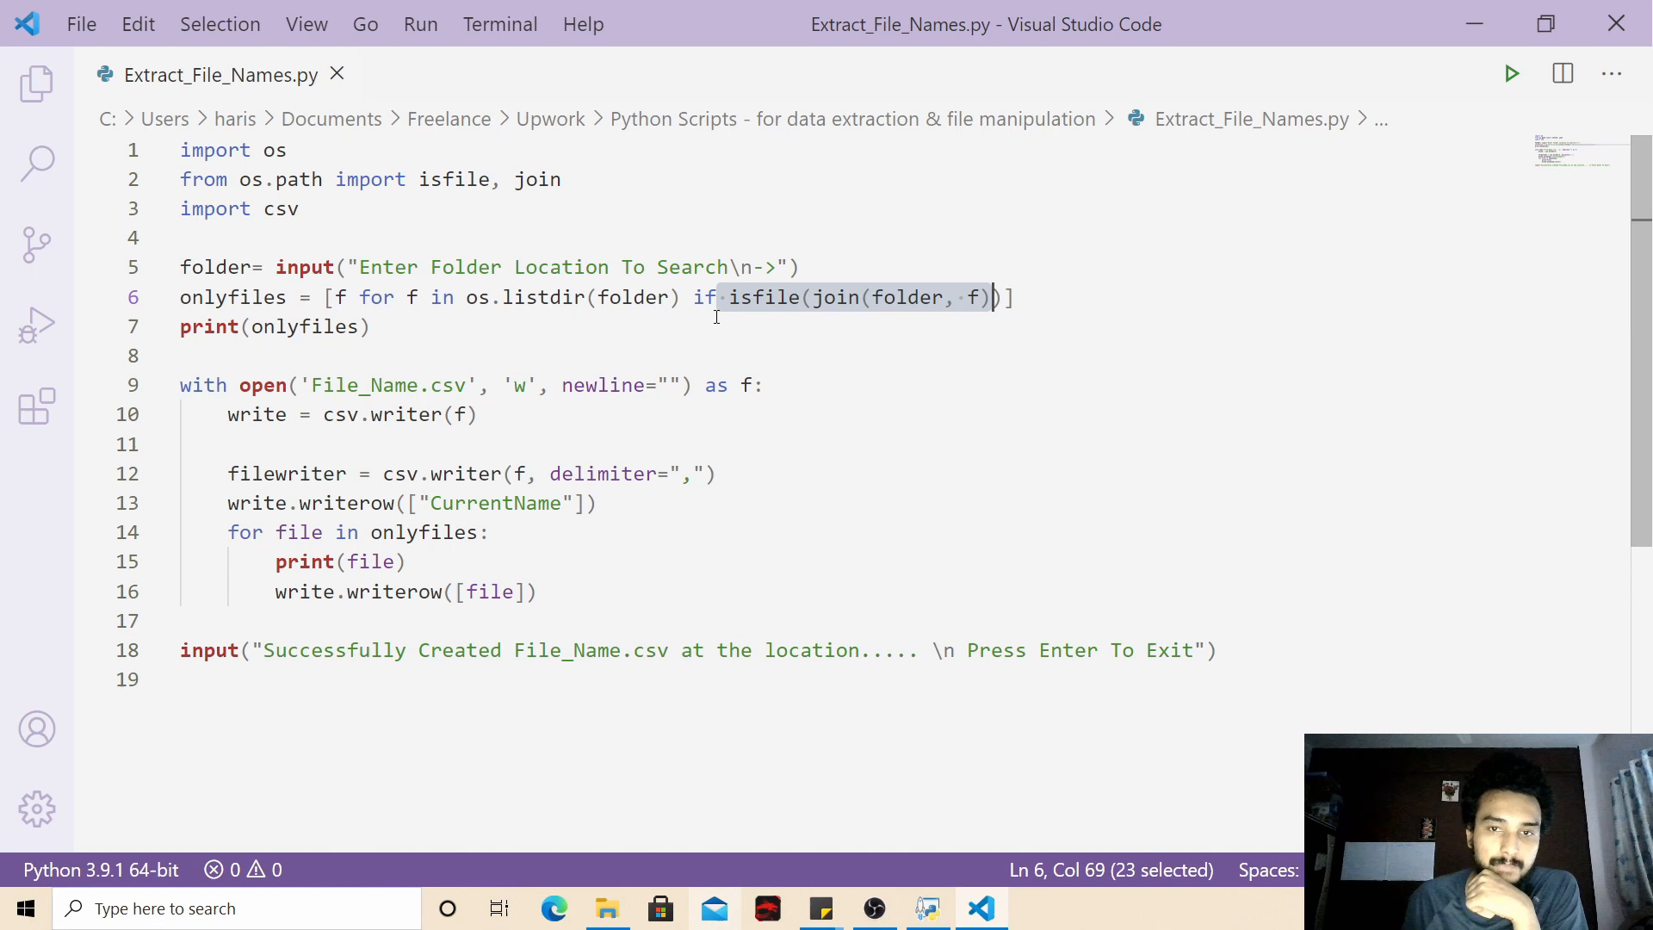
pyautogui.doubleClick(233, 296)
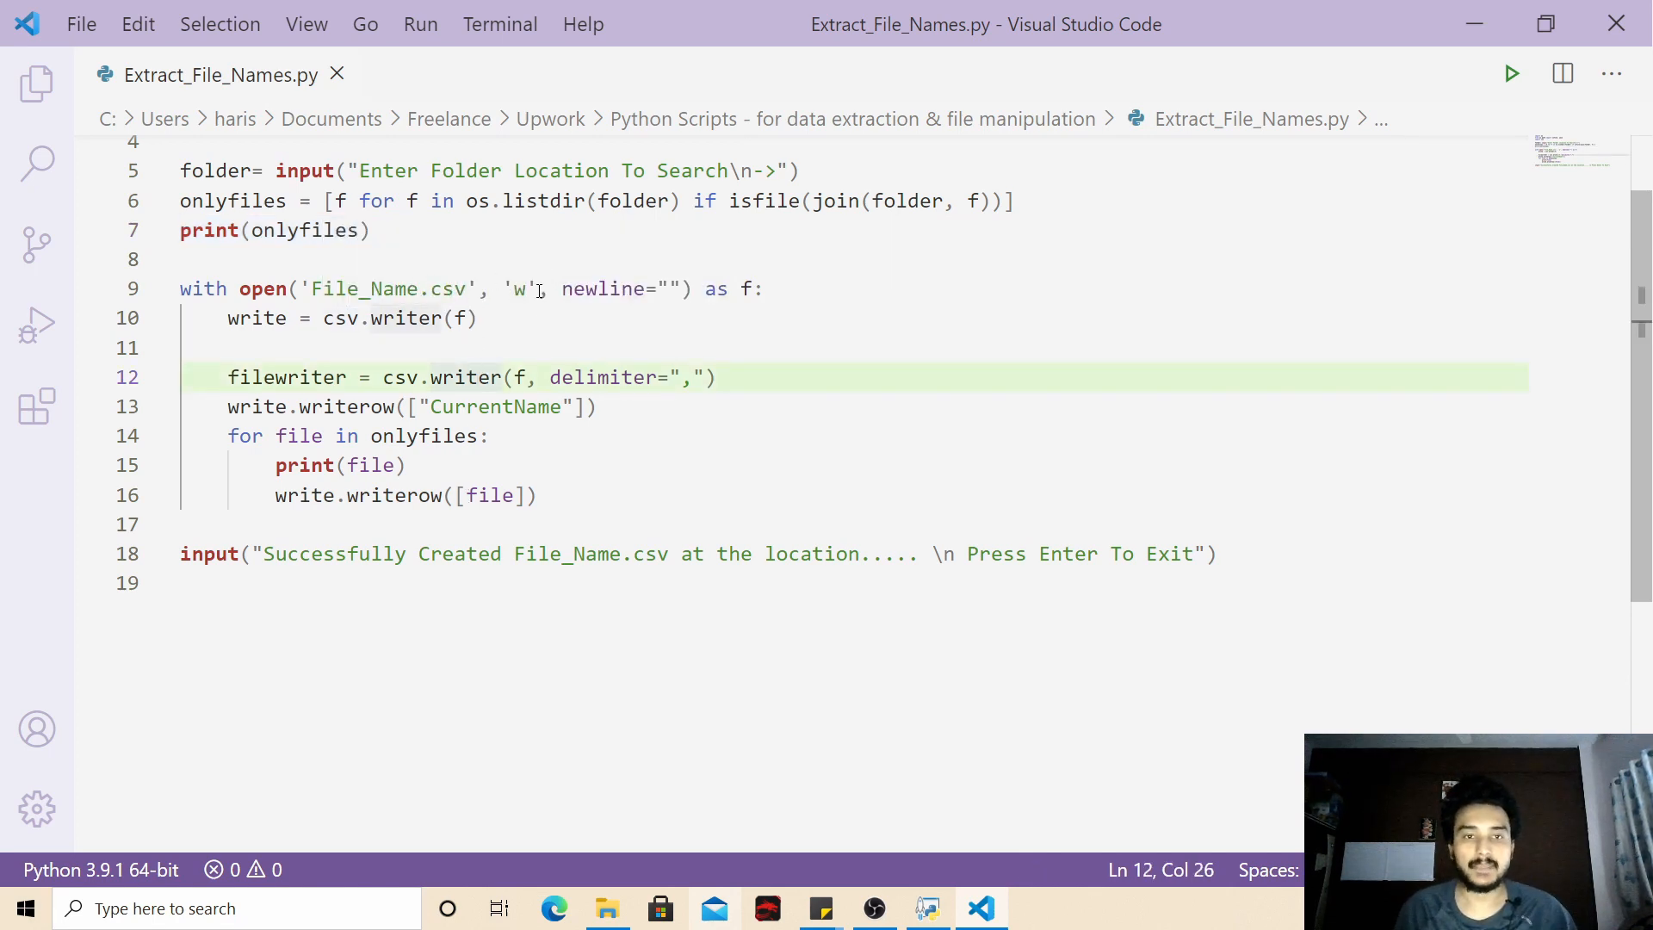
pyautogui.doubleClick(520, 289)
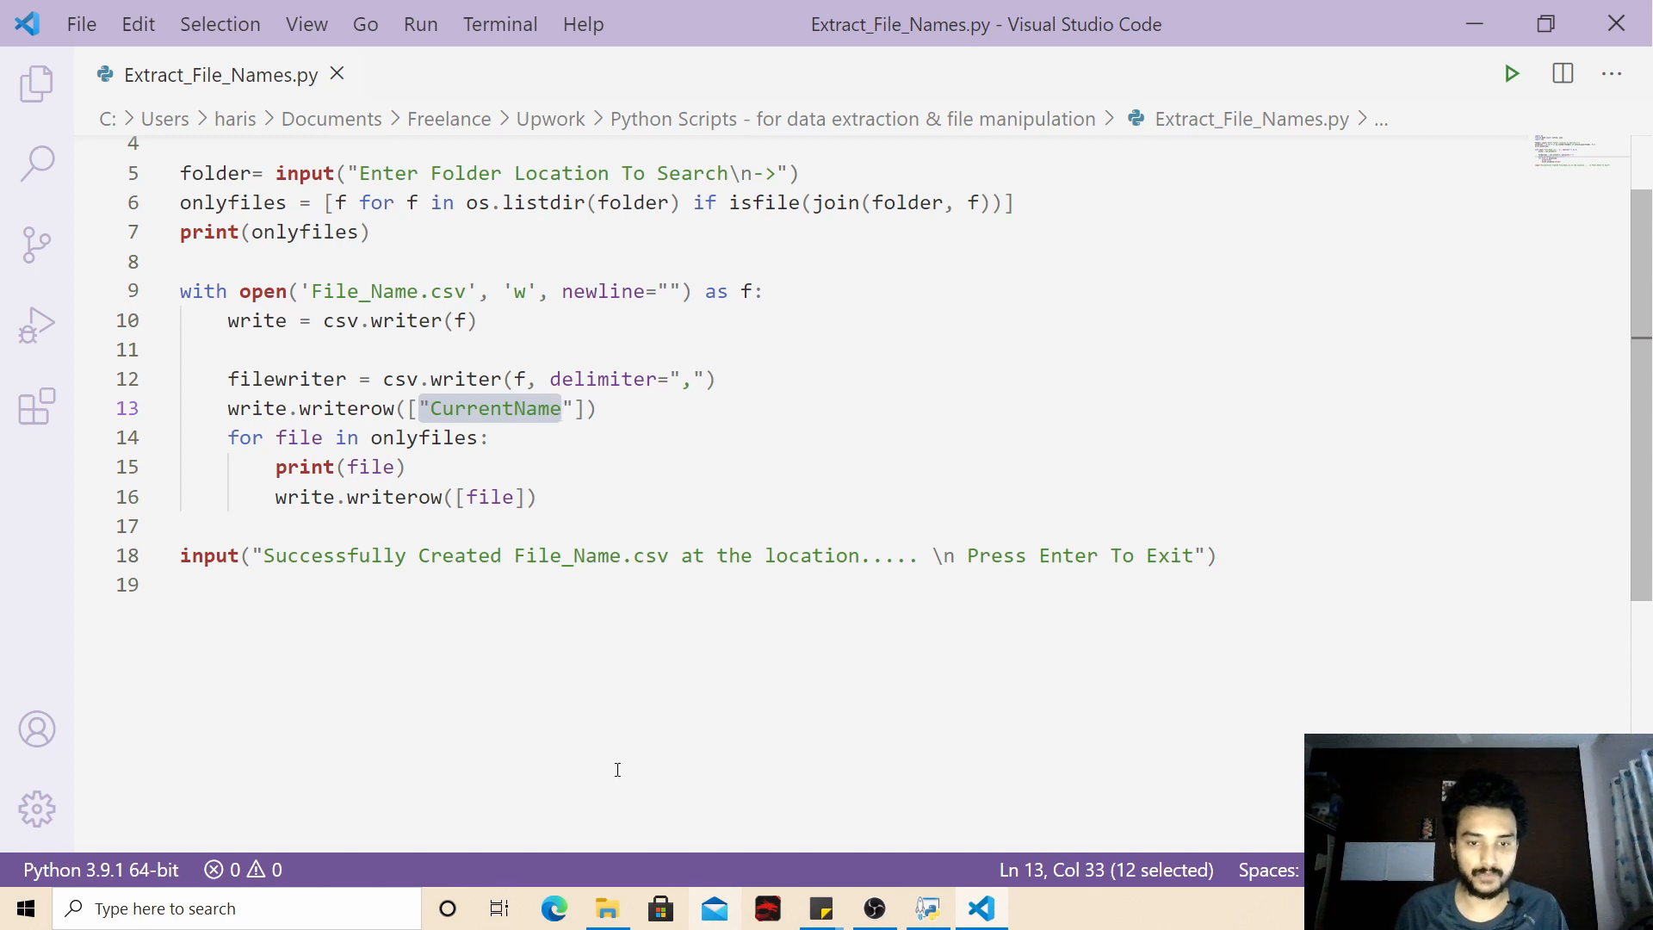
pyautogui.click(1032, 907)
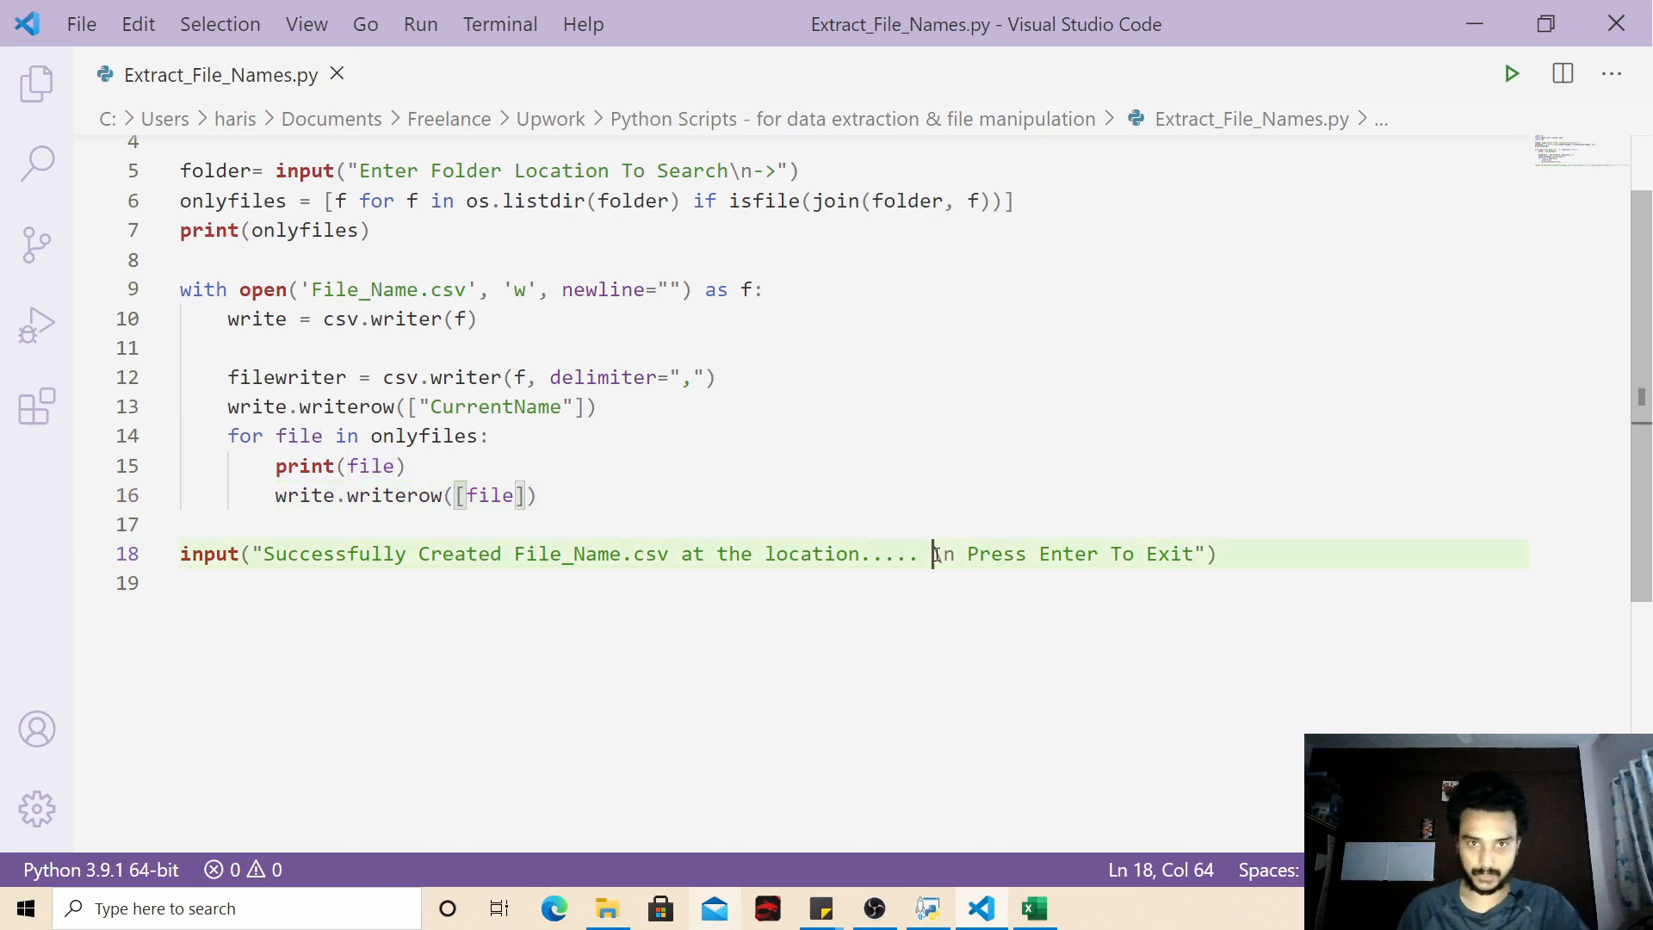
pyautogui.scroll(-3)
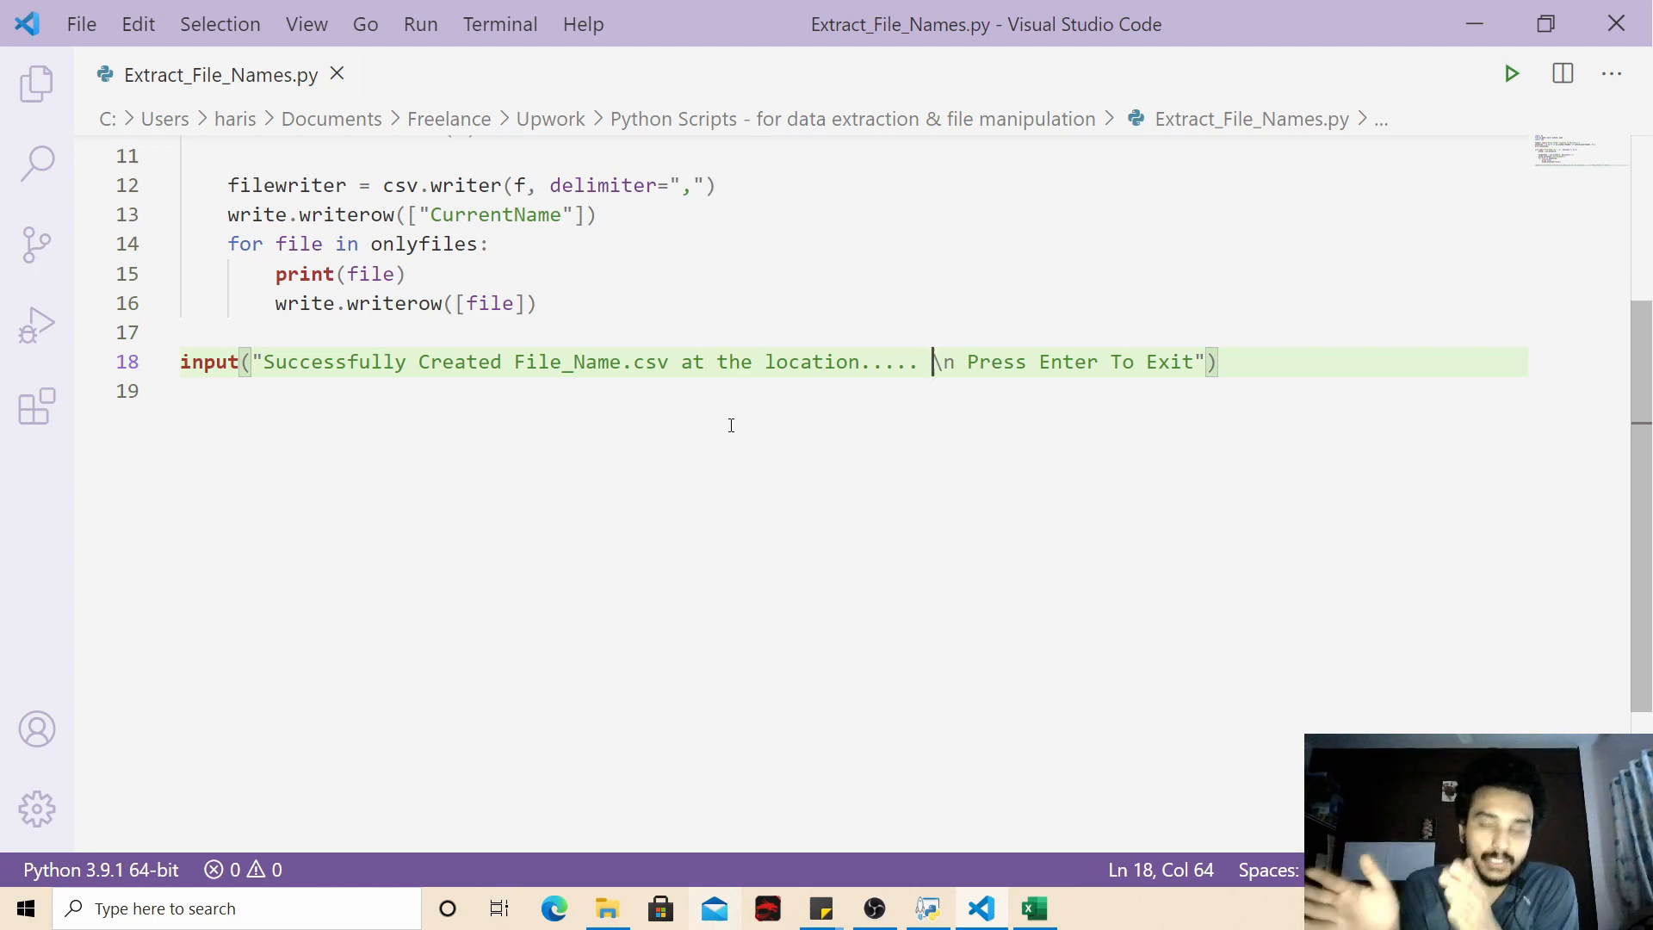
pyautogui.moveTo(697, 613)
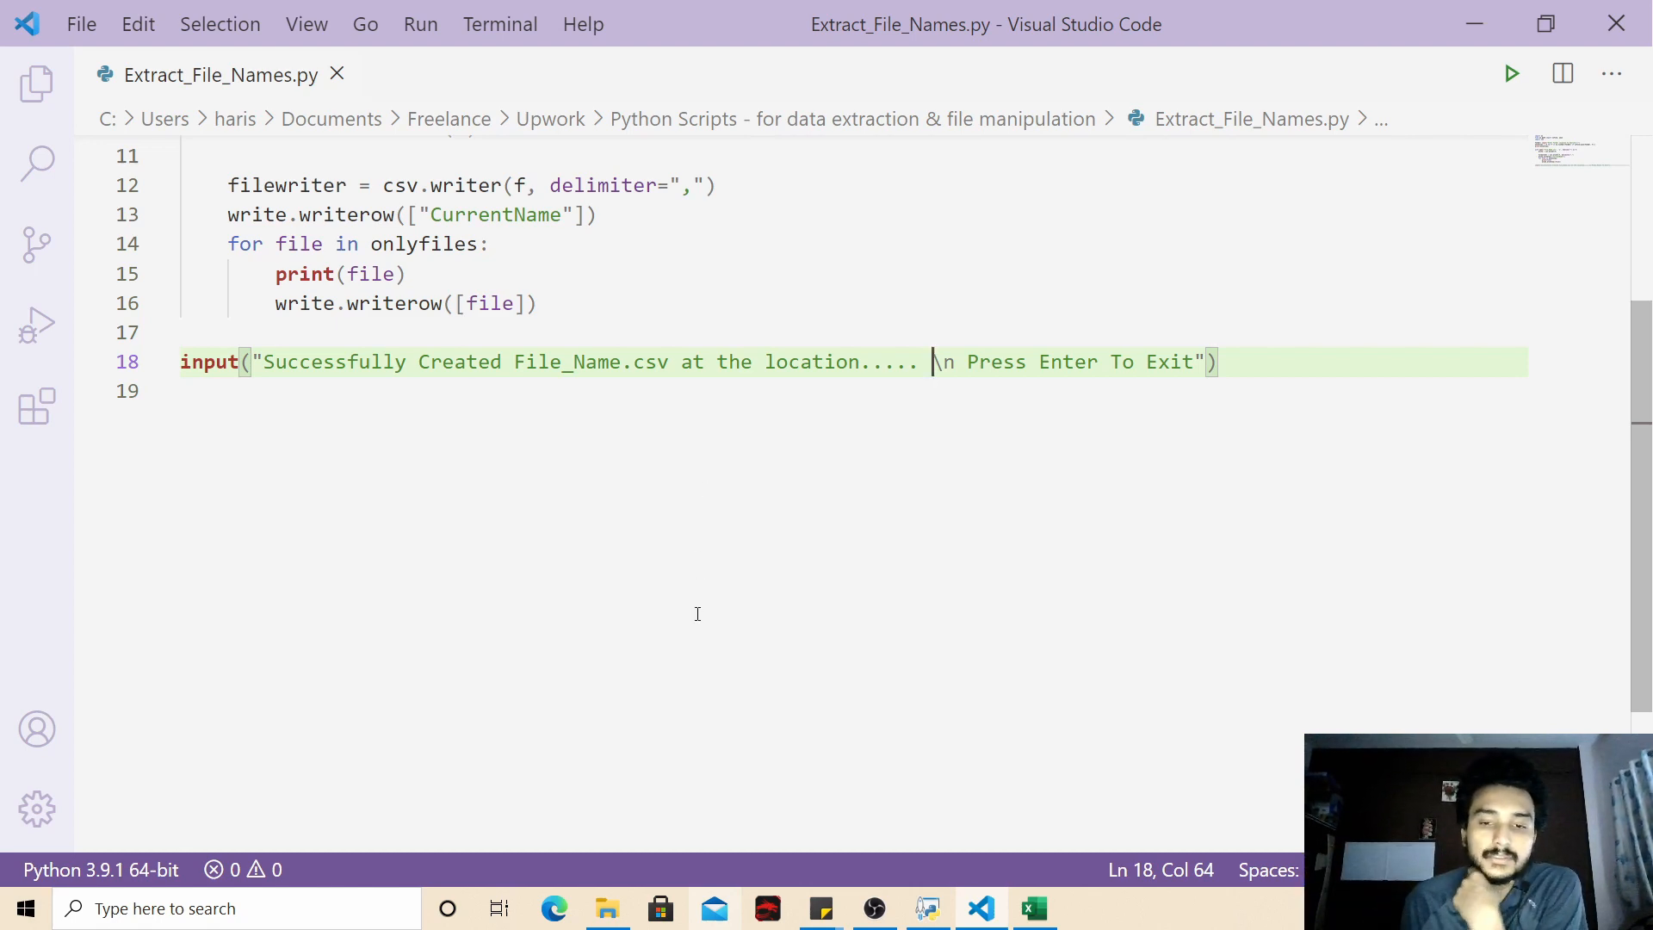